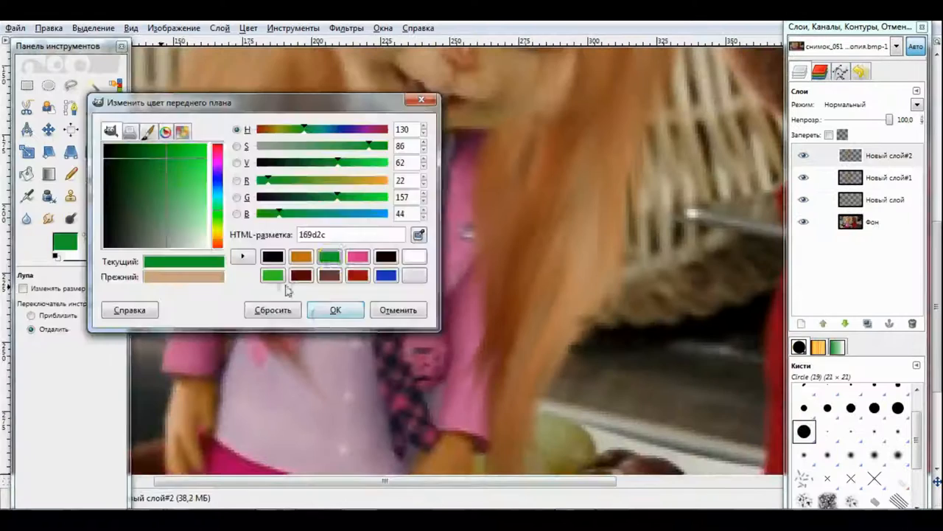
Confirm green 169d2c as the foreground painting colour
{"action": "left_click", "coordinate": [335, 310]}
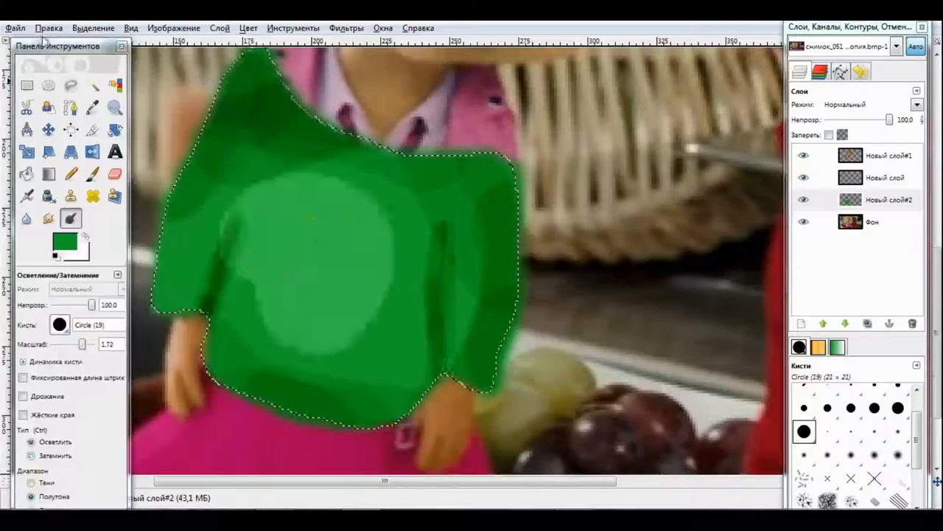